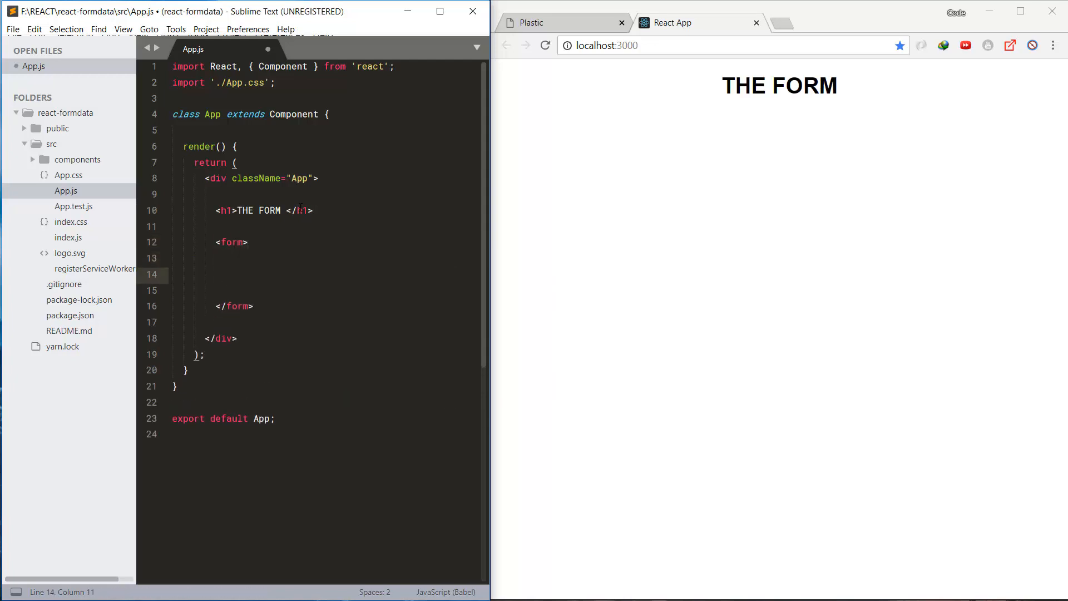
Step: Write the <label>Select File</label> and a file input with name="file" inside the form
{"action": "type", "text": "lab"}
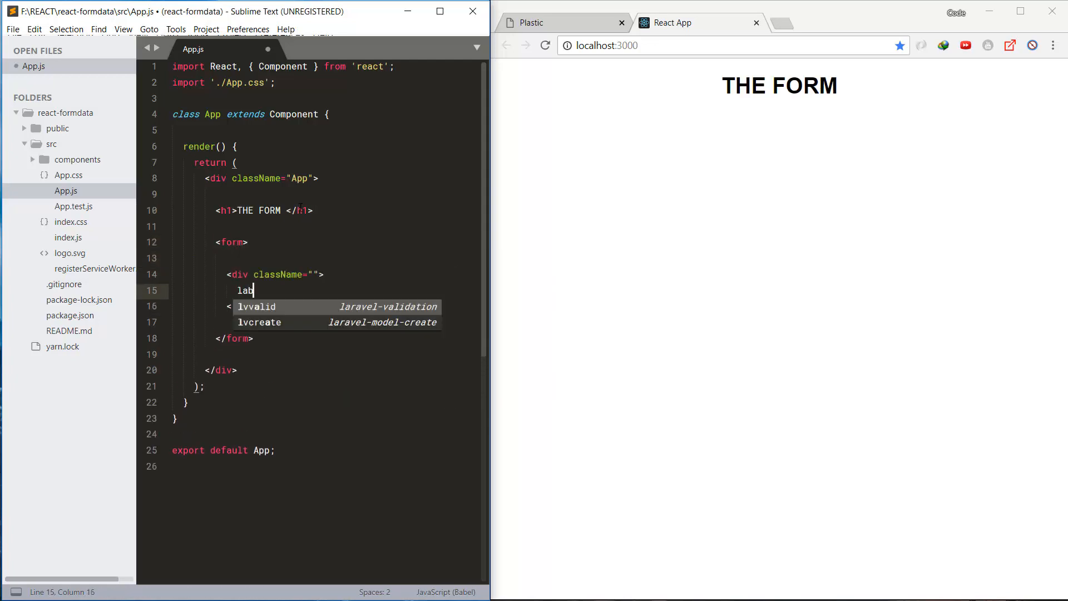
{"action": "type", "text": "<label>Select Fil"}
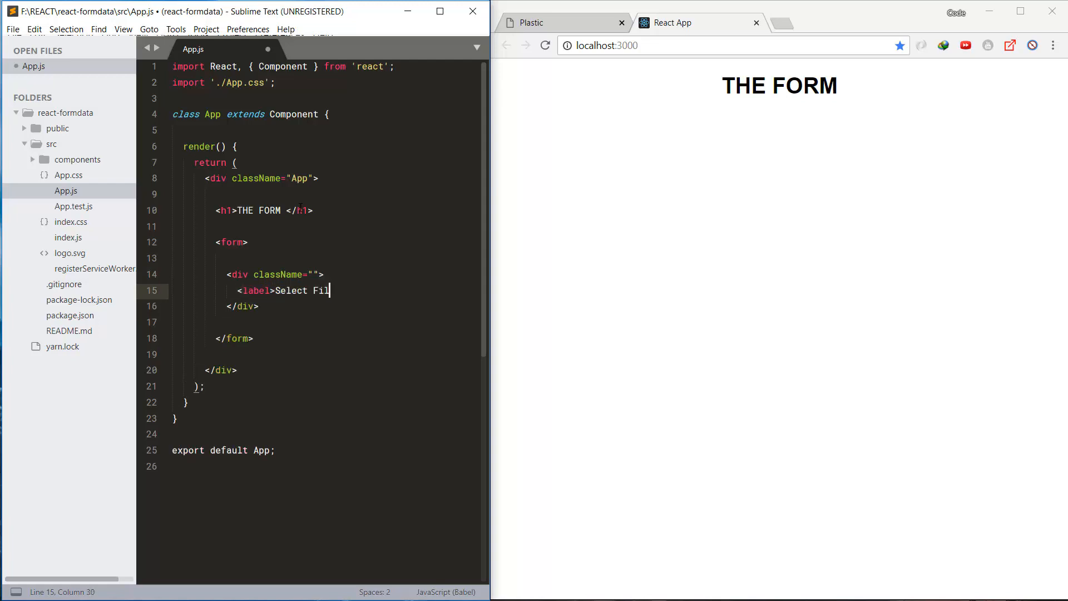
{"action": "type", "text": "e </label>"}
{"action": "type", "text": "<button></button>"}
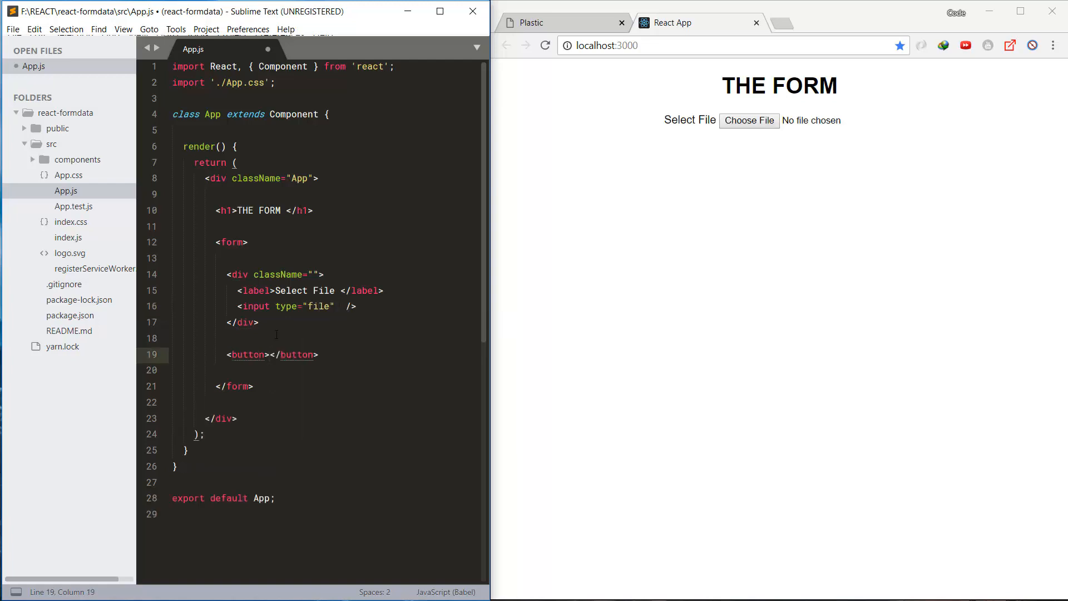
{"action": "type", "text": "na"}
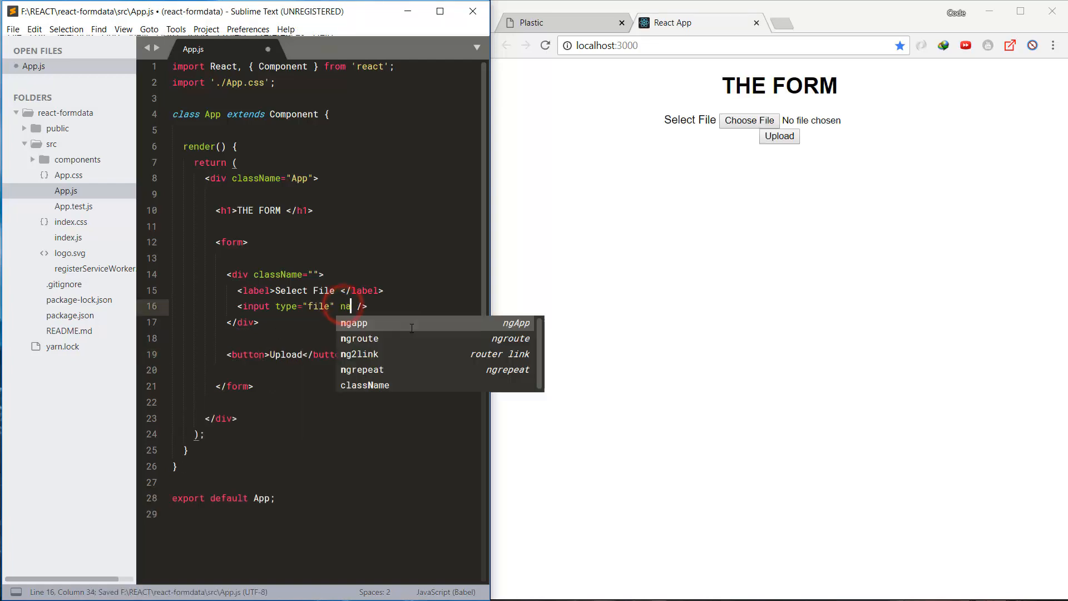
{"action": "type", "text": "name=\"file\" onChange={(e)=>this.handleFile(e"}
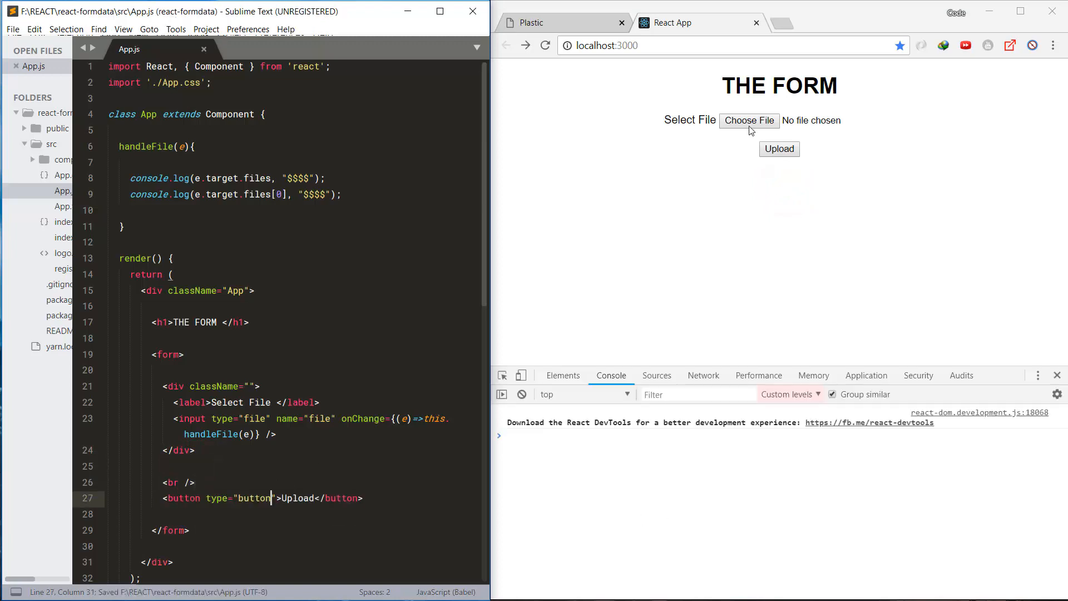
Step: Pick the long-named JPG photo in Chrome to log its details, then begin the state declaration
{"action": "left_click", "coordinate": [748, 120]}
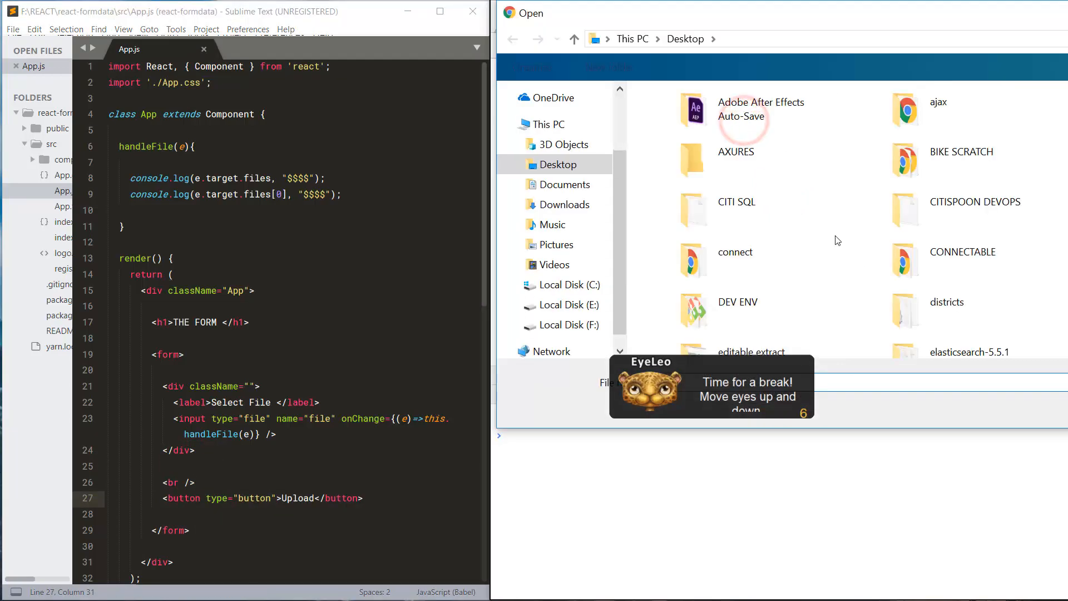
{"action": "left_click", "coordinate": [323, 219]}
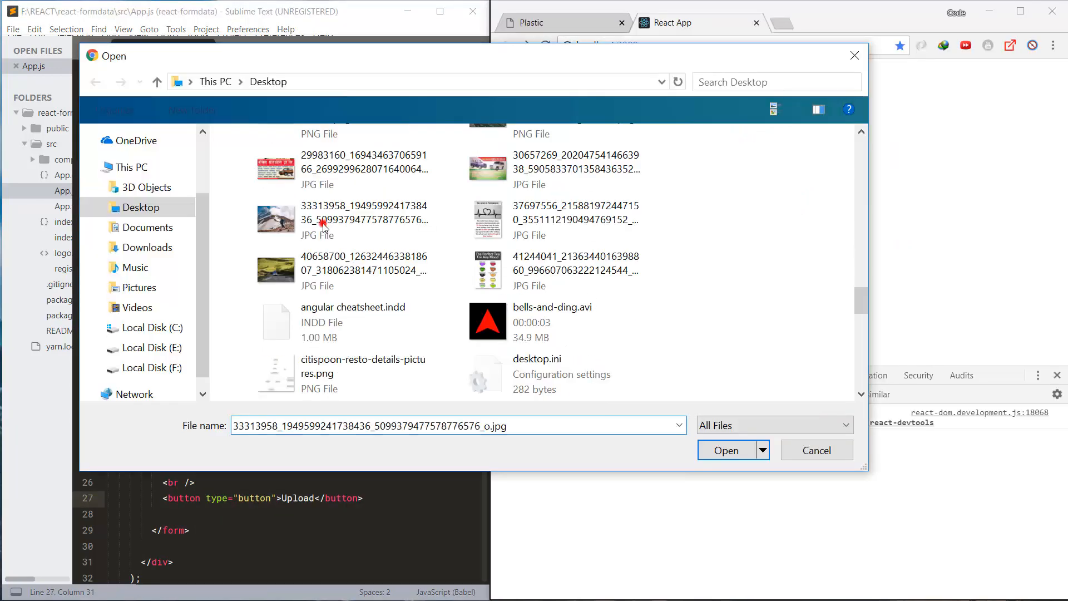
{"action": "left_click", "coordinate": [725, 449]}
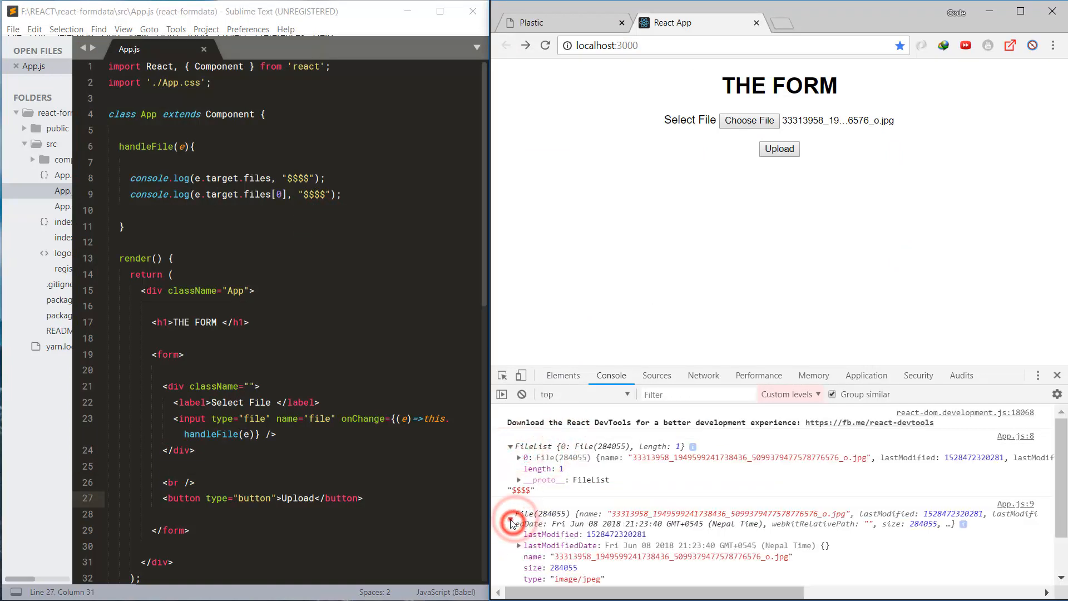
{"action": "type", "text": "state = {"}
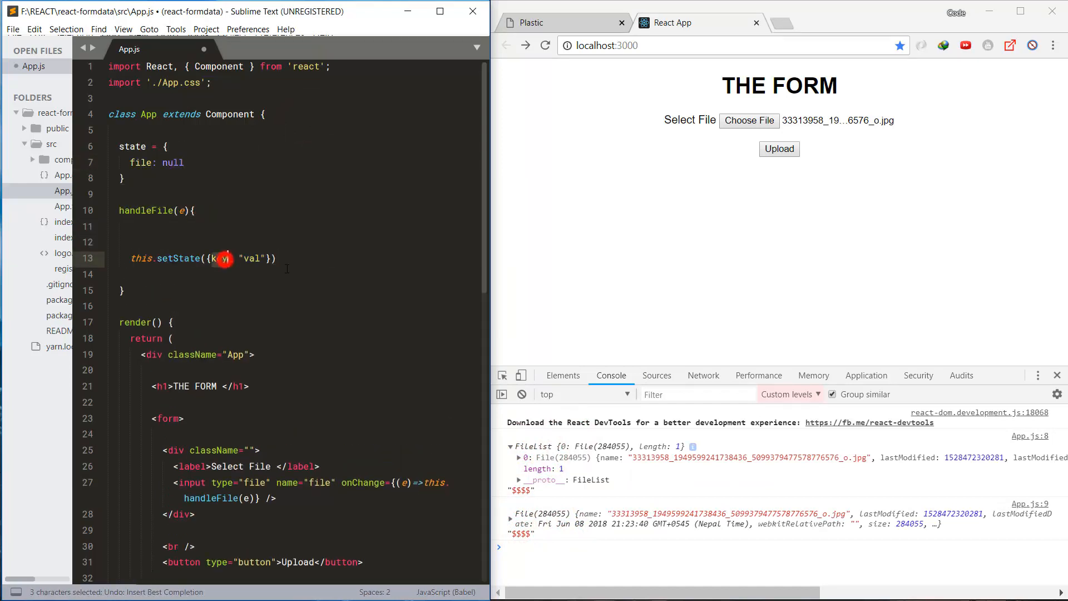
Step: Store the first chosen file from e.target.files into component state in handleFile
{"action": "type", "text": "file: e"}
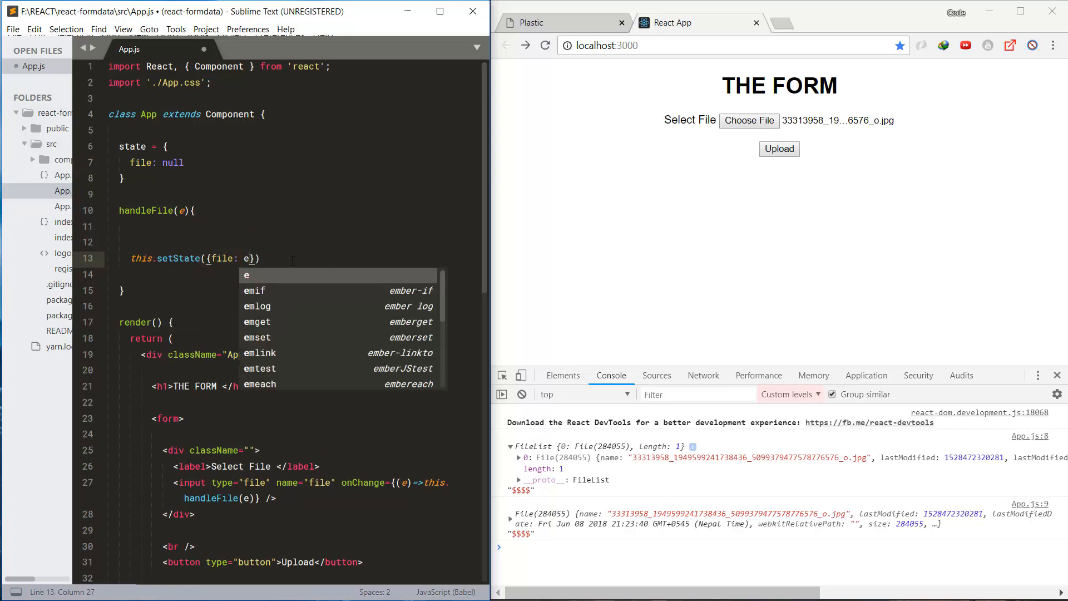
{"action": "type", "text": "let file ="}
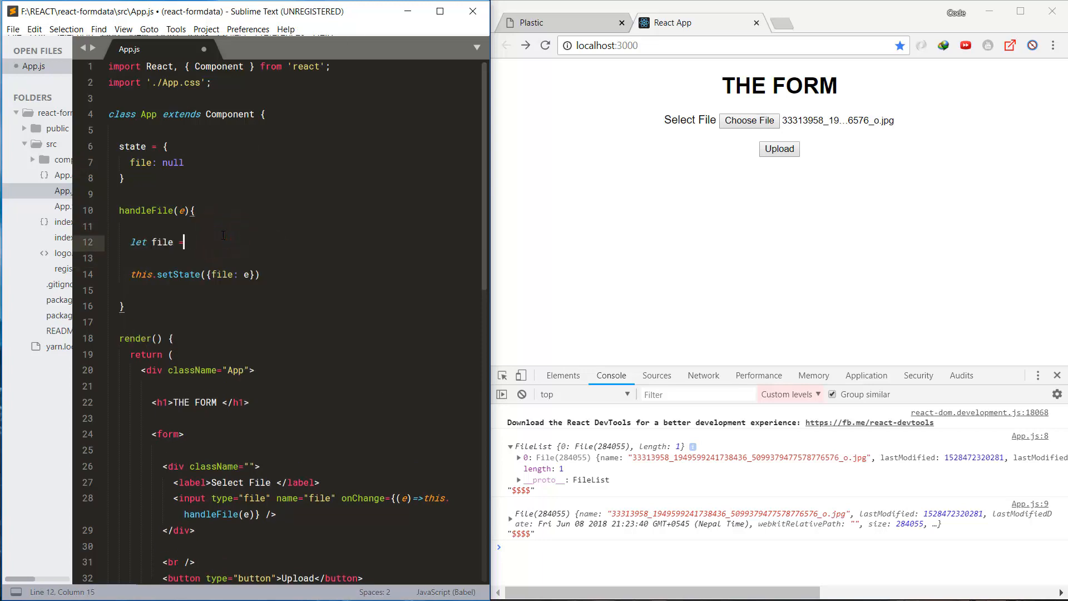
{"action": "type", "text": "e.target.files"}
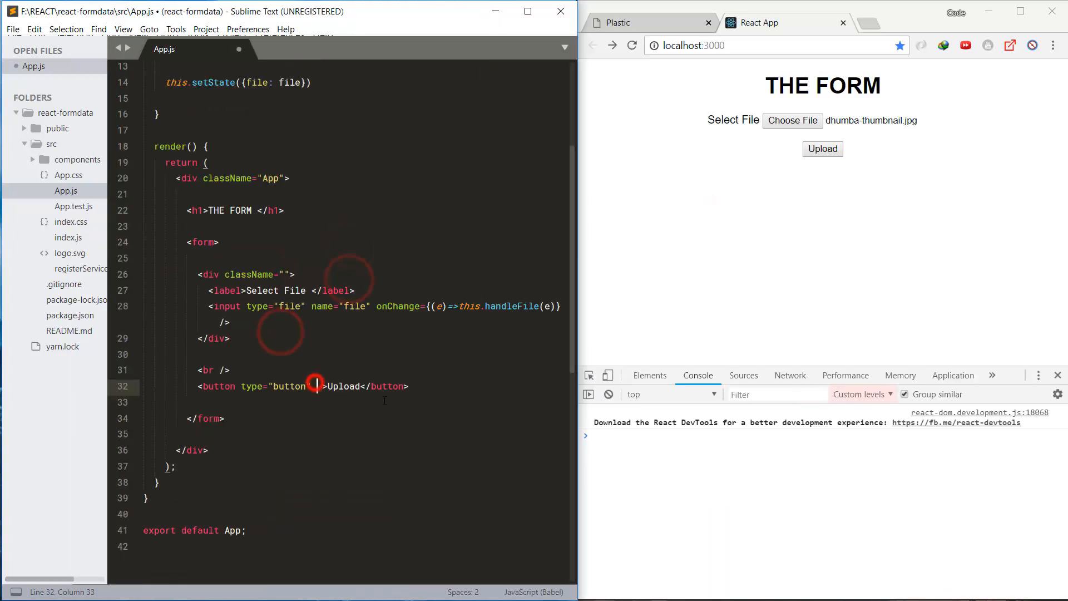
Step: Wire the Upload button's onClick to a handleUpload(e) method that logs this.state
{"action": "type", "text": "onClick={(e)=>this.handleClick(e)}"}
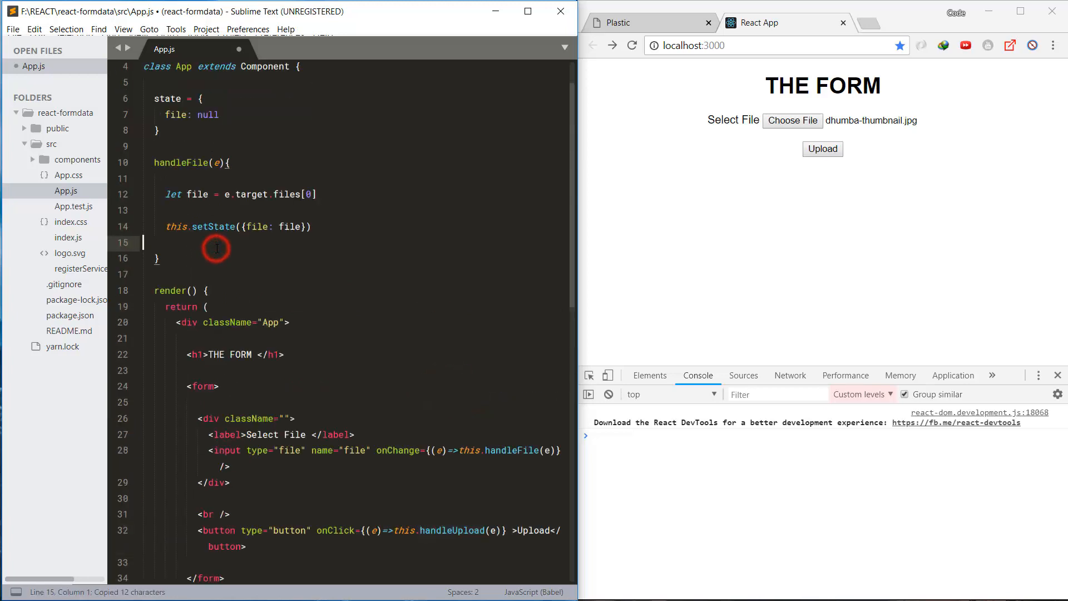
{"action": "type", "text": "handleUpload"}
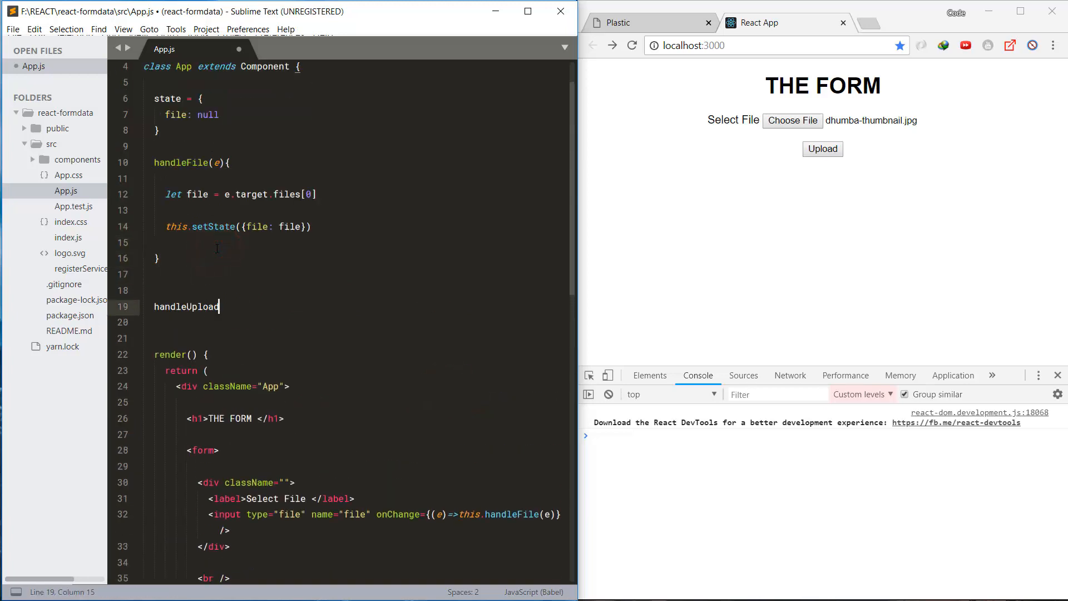
{"action": "type", "text": "(e){"}
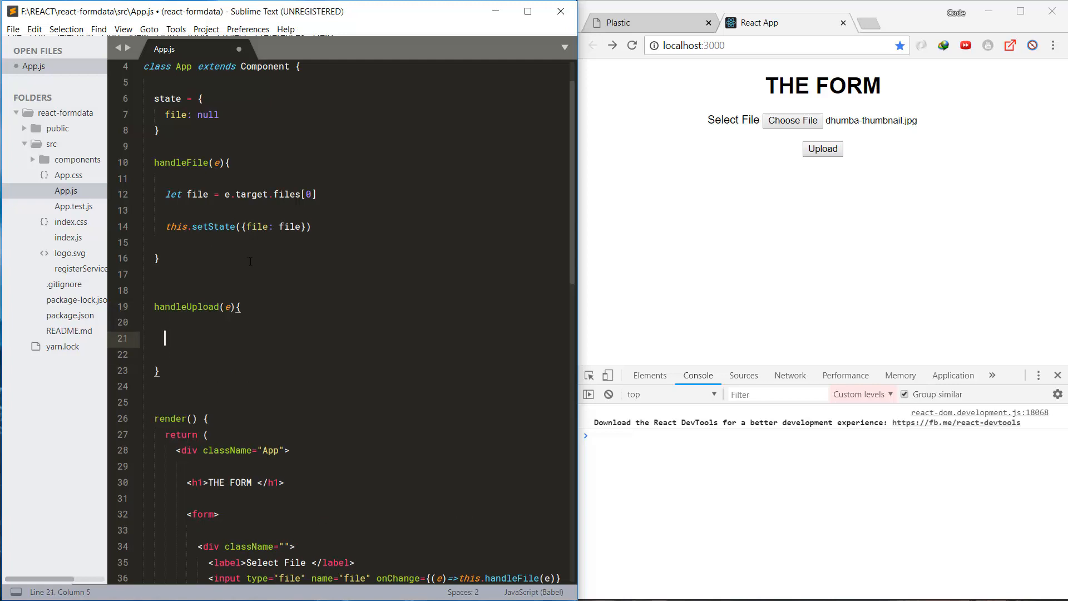
{"action": "type", "text": "console.log(, \"THE STATE$$$\");"}
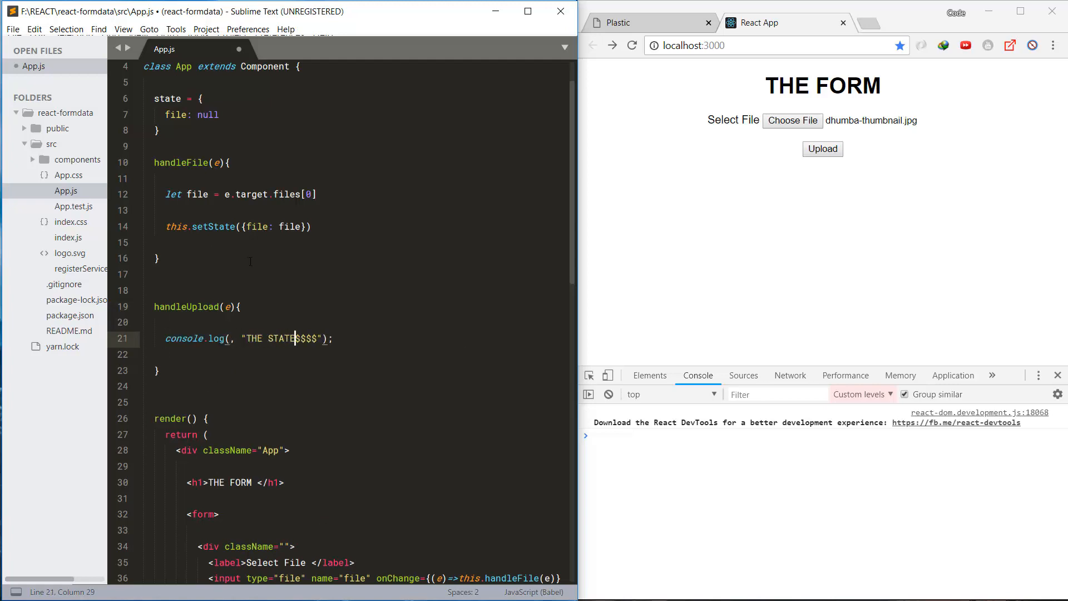
{"action": "type", "text": "this.tate"}
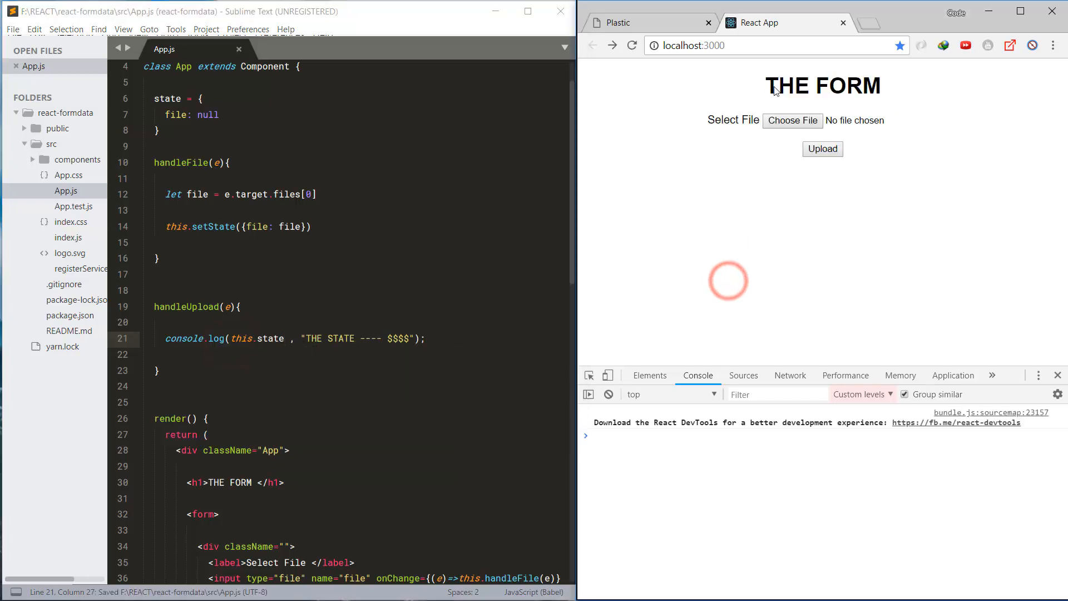
Step: Choose the long-named JPG photo and hit Upload so the console logs the state holding the File
{"action": "left_click", "coordinate": [792, 120]}
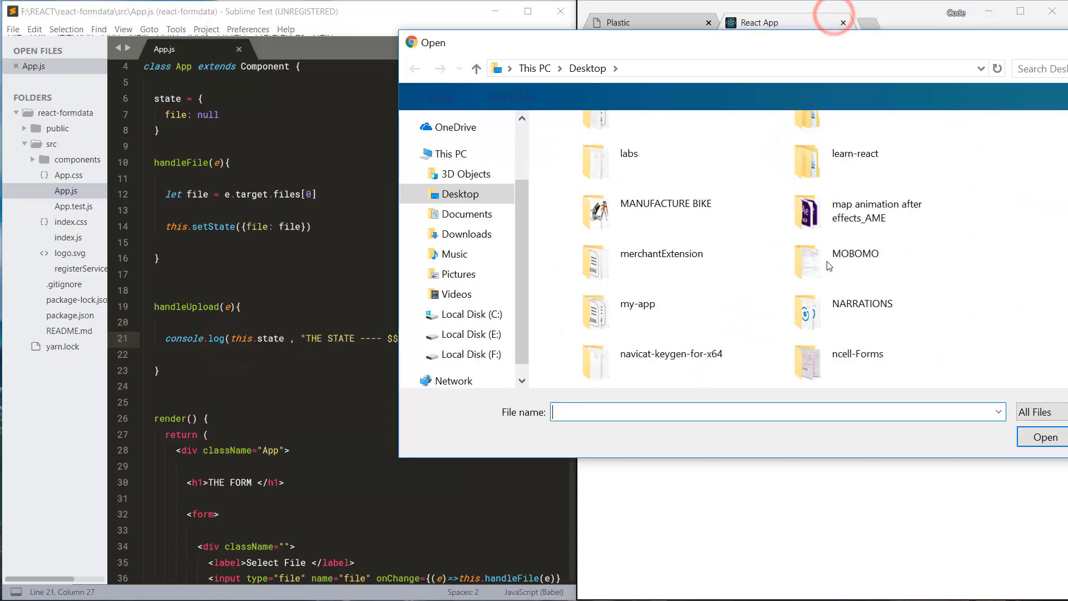
{"action": "scroll", "scroll_direction": "down", "scroll_amount": 3}
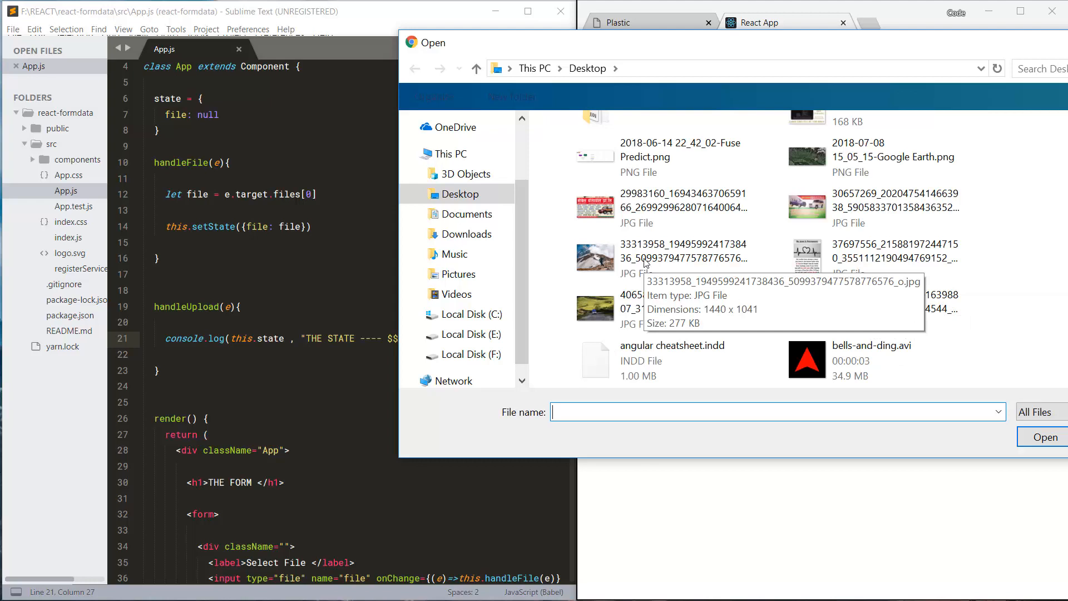
{"action": "left_click", "coordinate": [1045, 436]}
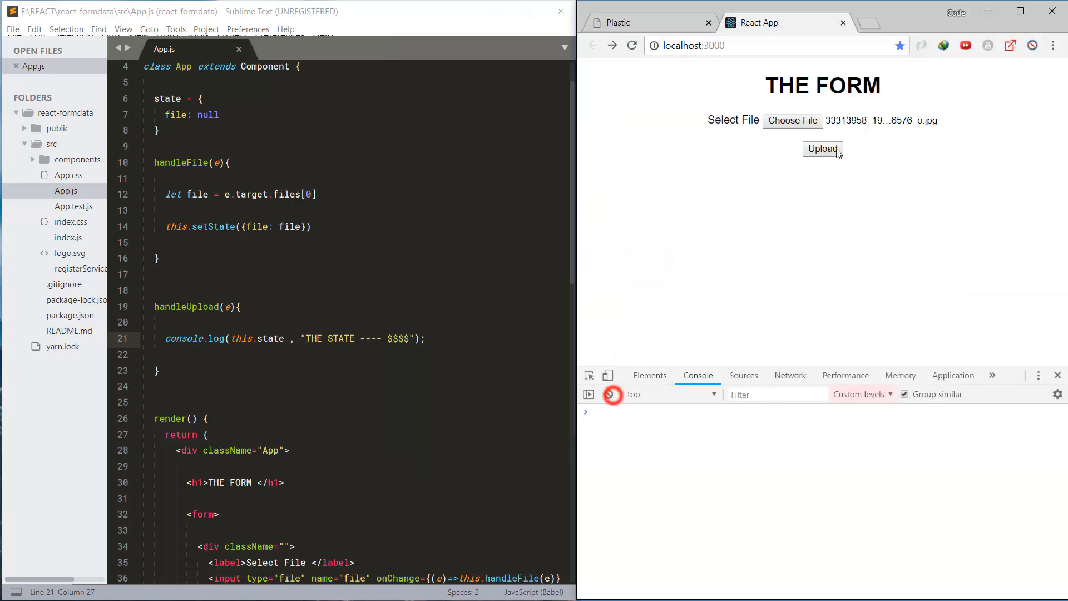
{"action": "left_click", "coordinate": [822, 149]}
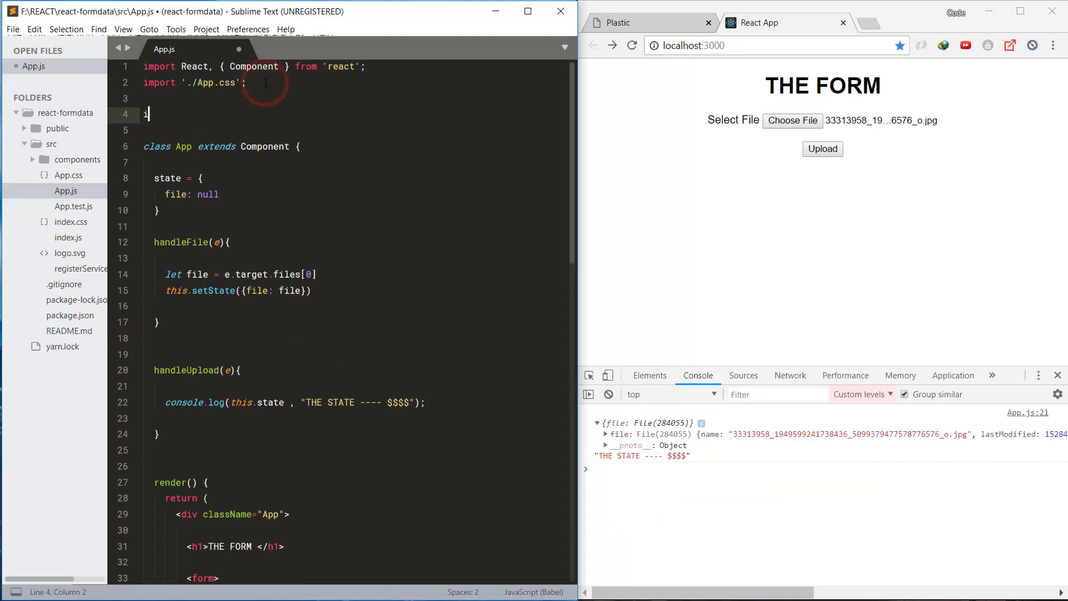
Step: Import axios, start a POST to /some/api, and read let file from this.state in handleUpload
{"action": "type", "text": "import axios from 'axios' //npm i -s axios"}
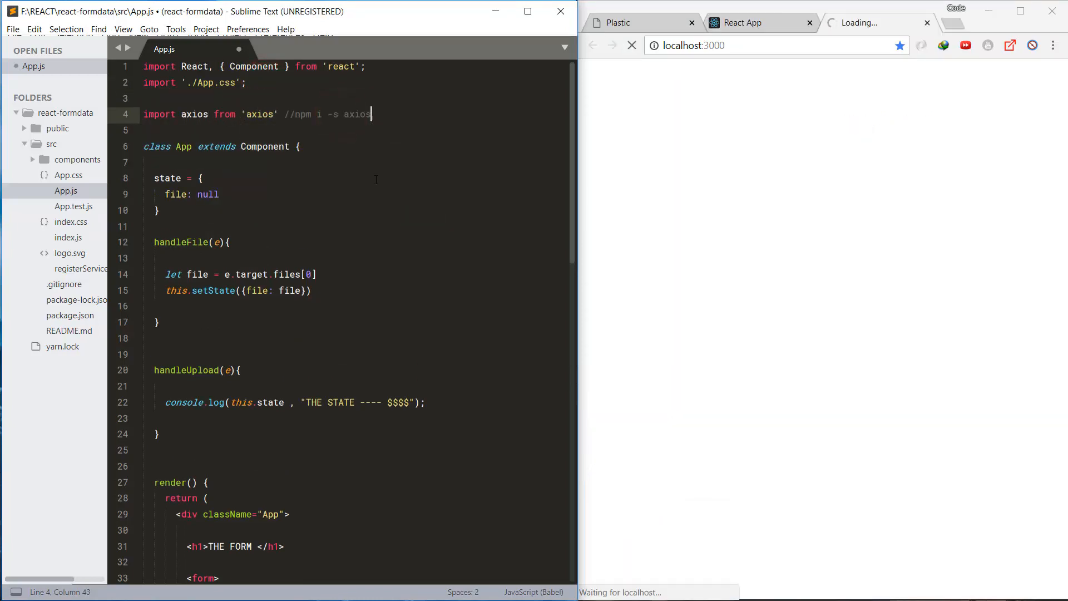
{"action": "type", "text": "axios({"}
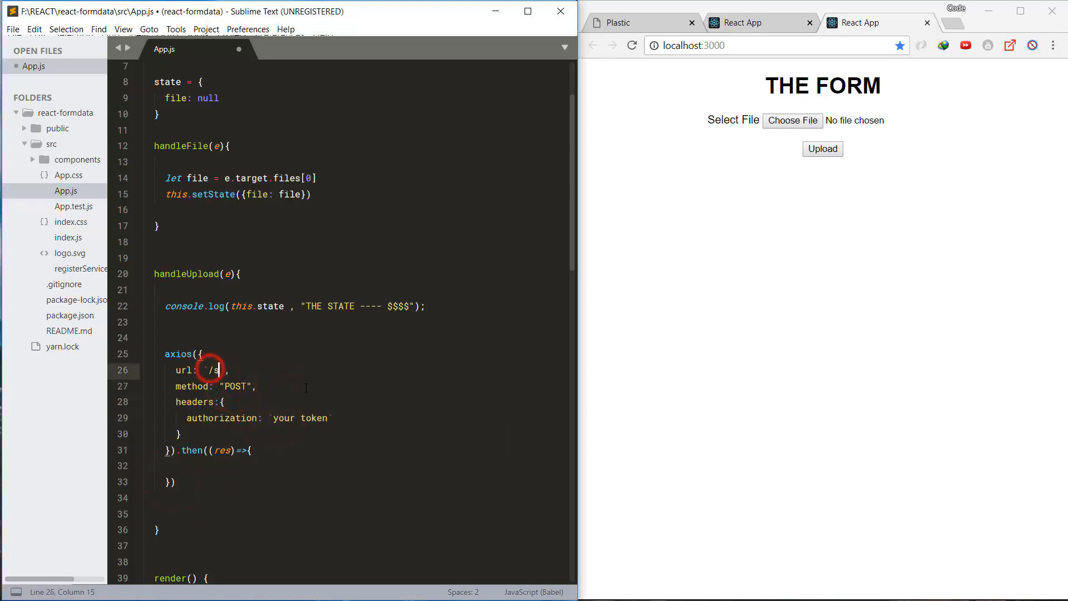
{"action": "type", "text": "ome/api"}
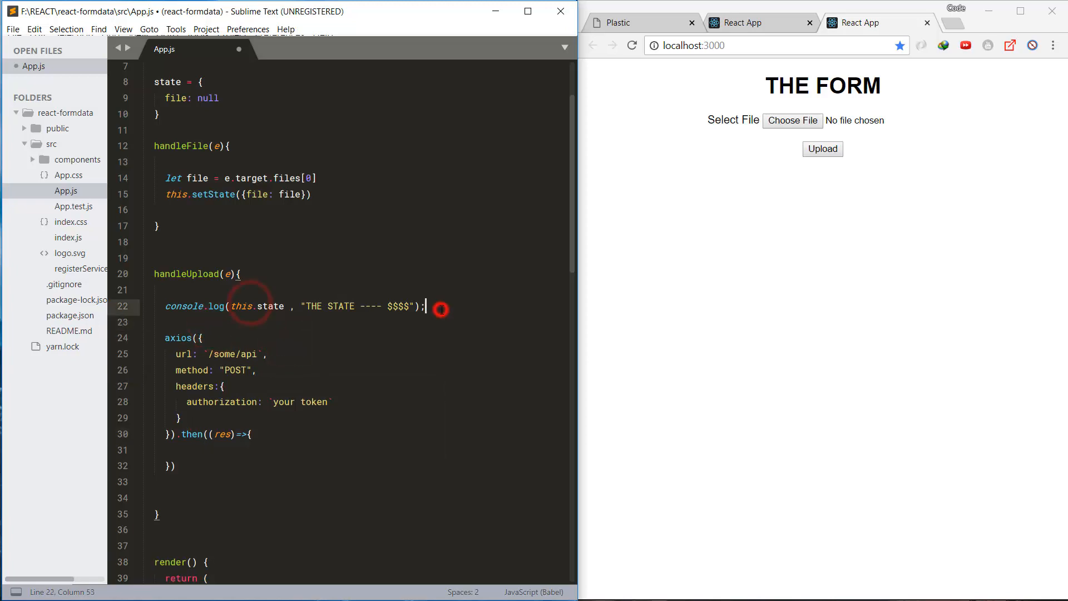
{"action": "type", "text": "let file"}
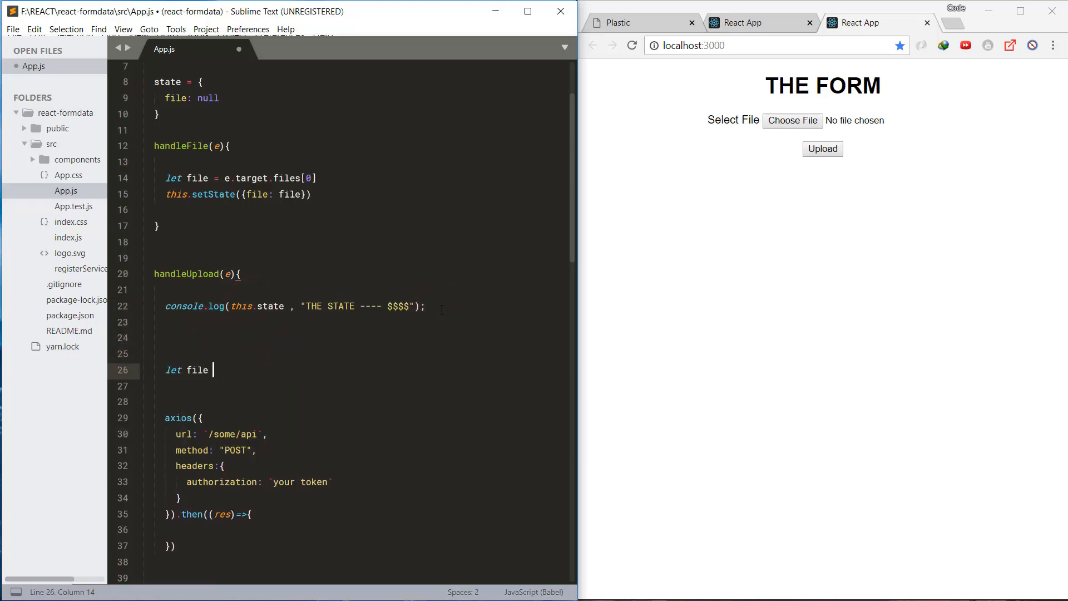
{"action": "type", "text": "= this.state.ima"}
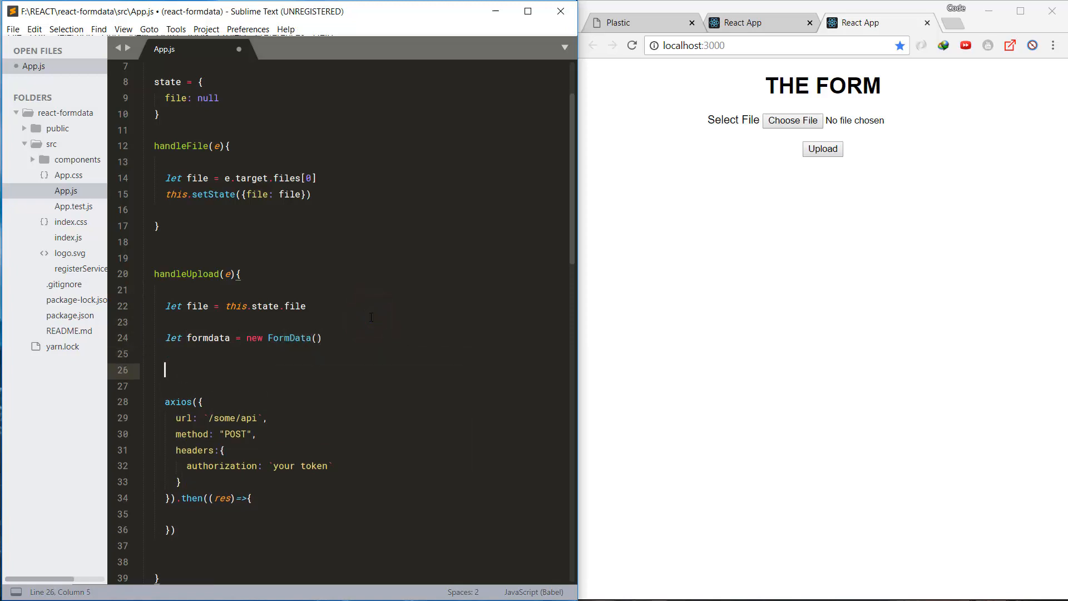
Step: Append the 'image' file to formdata and pass it as the axios request data
{"action": "type", "text": "formdata.app"}
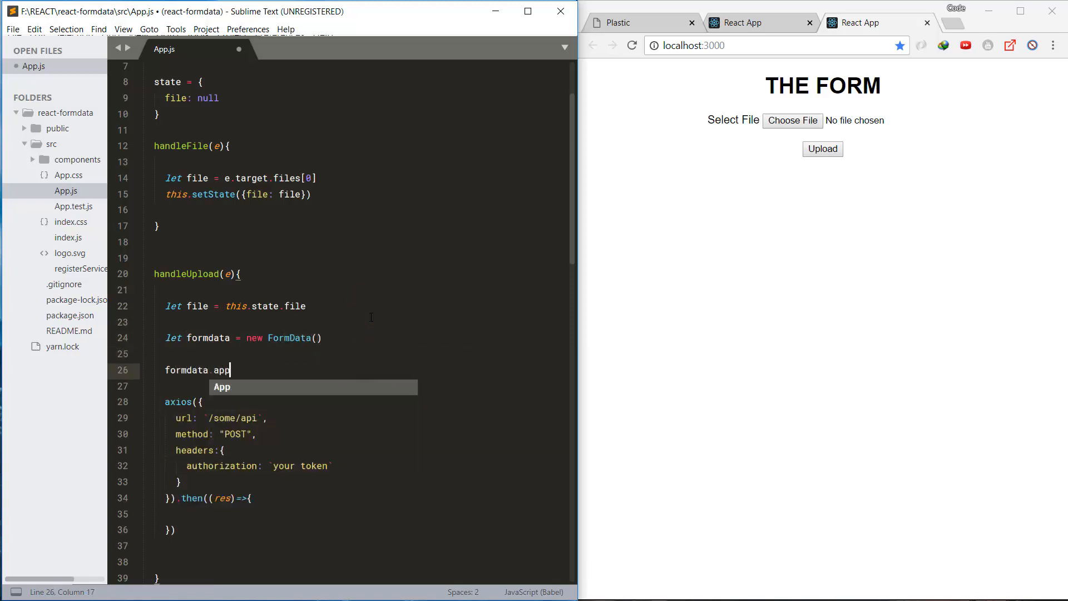
{"action": "type", "text": "end('')"}
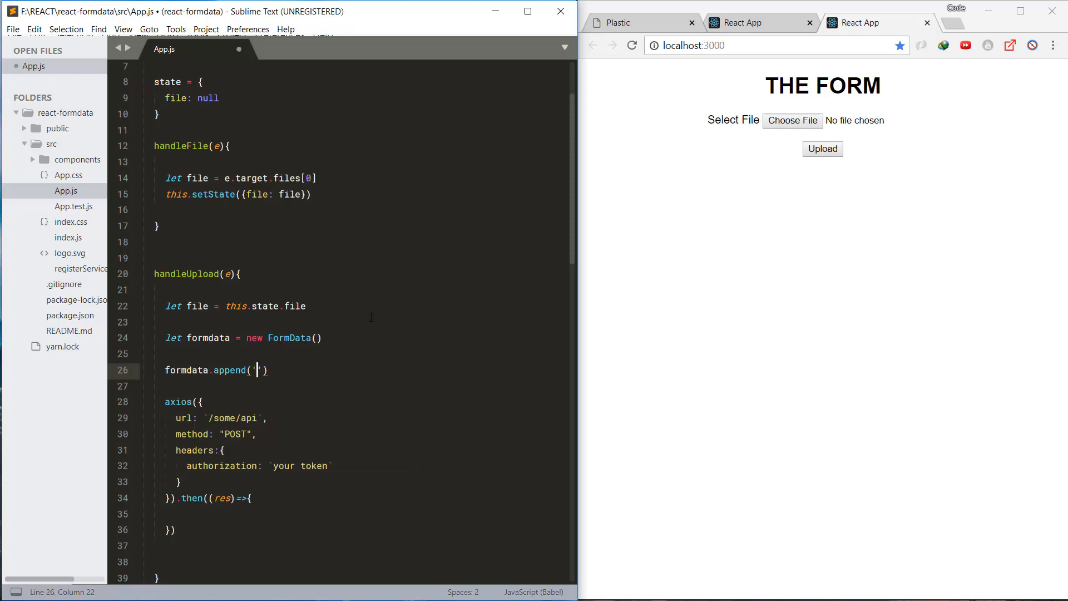
{"action": "type", "text": "image',file"}
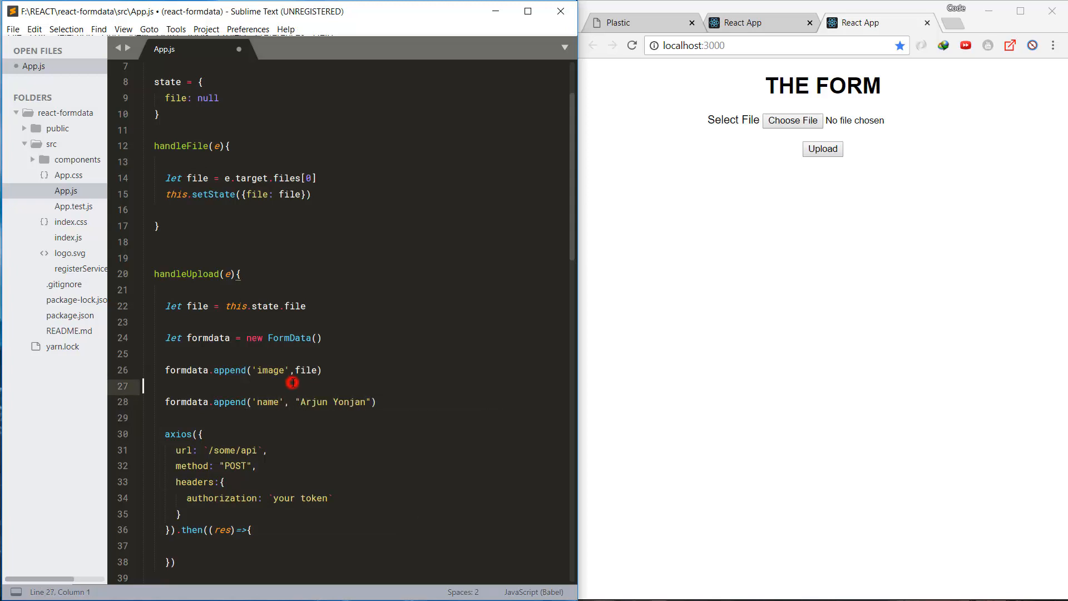
{"action": "type", "text": "data: formdata //pass here..."}
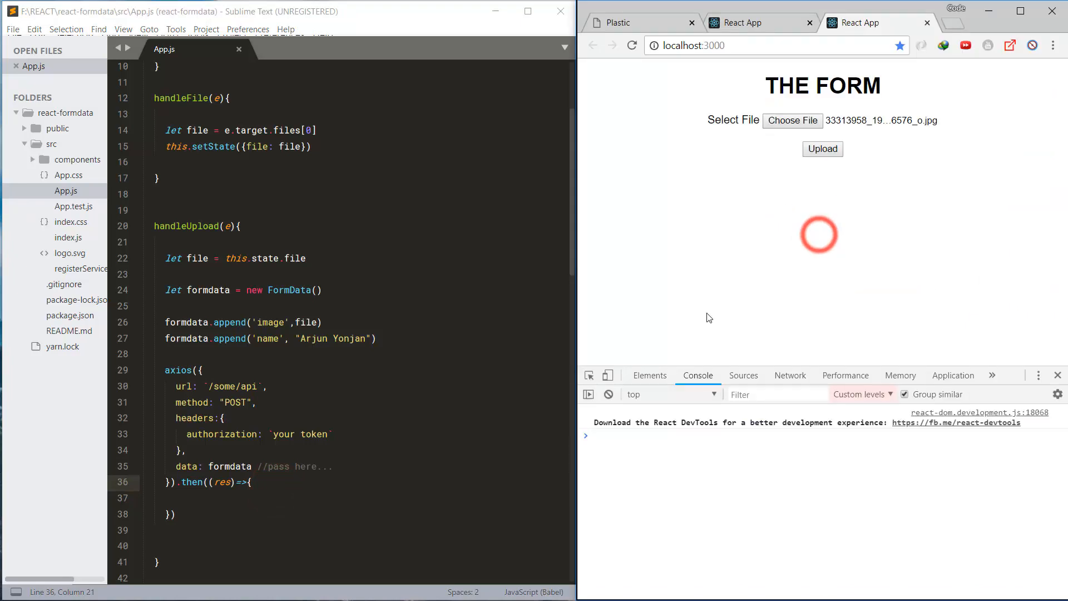
Step: Upload the image to view the api payload, then add an (err)=>{} callback with an //e comment
{"action": "left_click", "coordinate": [823, 149]}
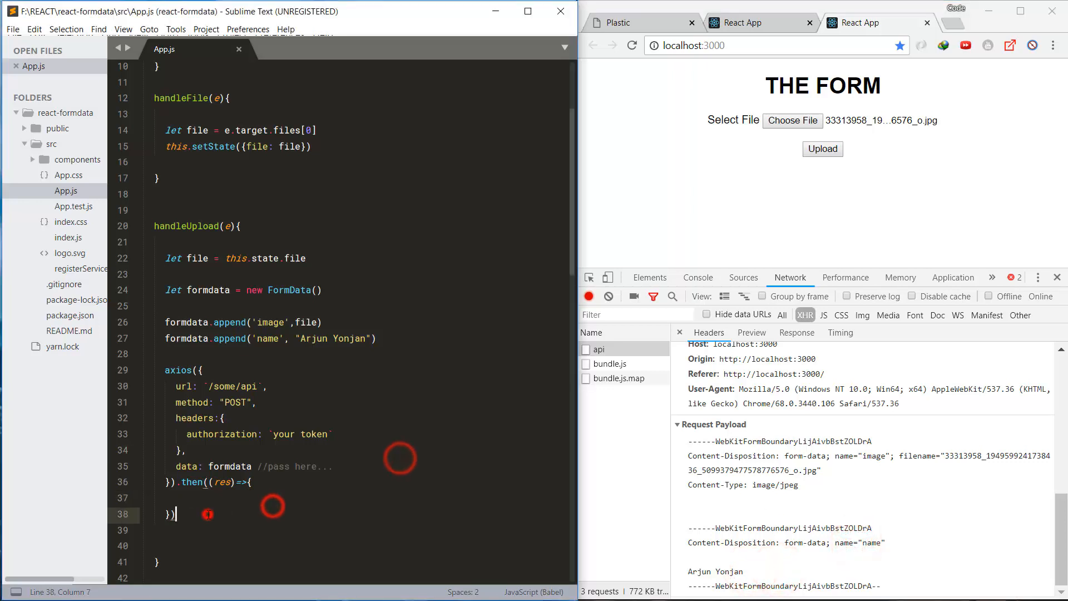
{"action": "type", "text": ",(err)=>{}"}
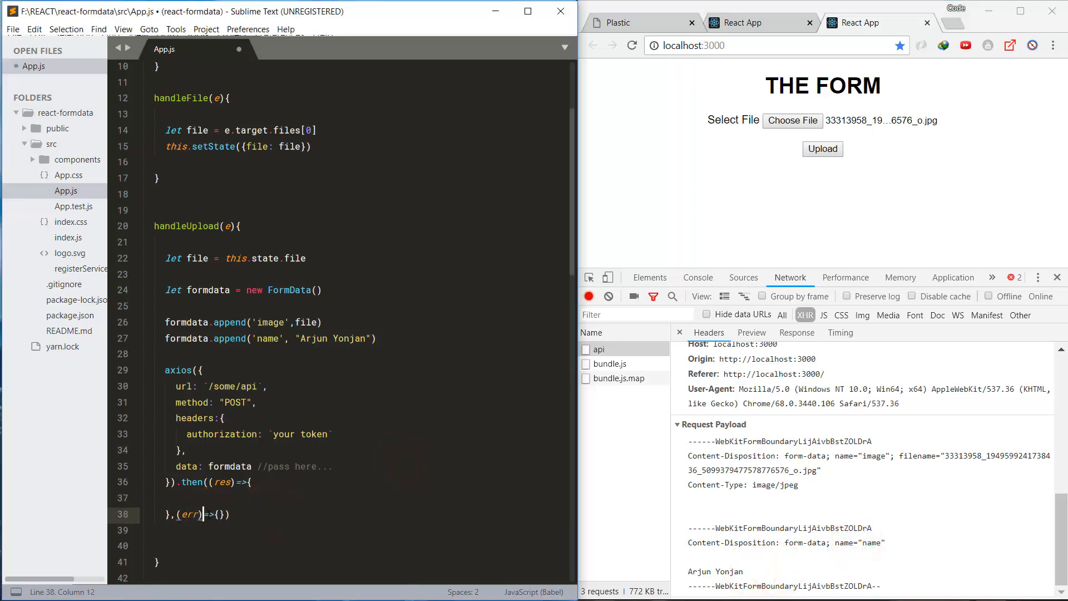
{"action": "key", "text": "Enter"}
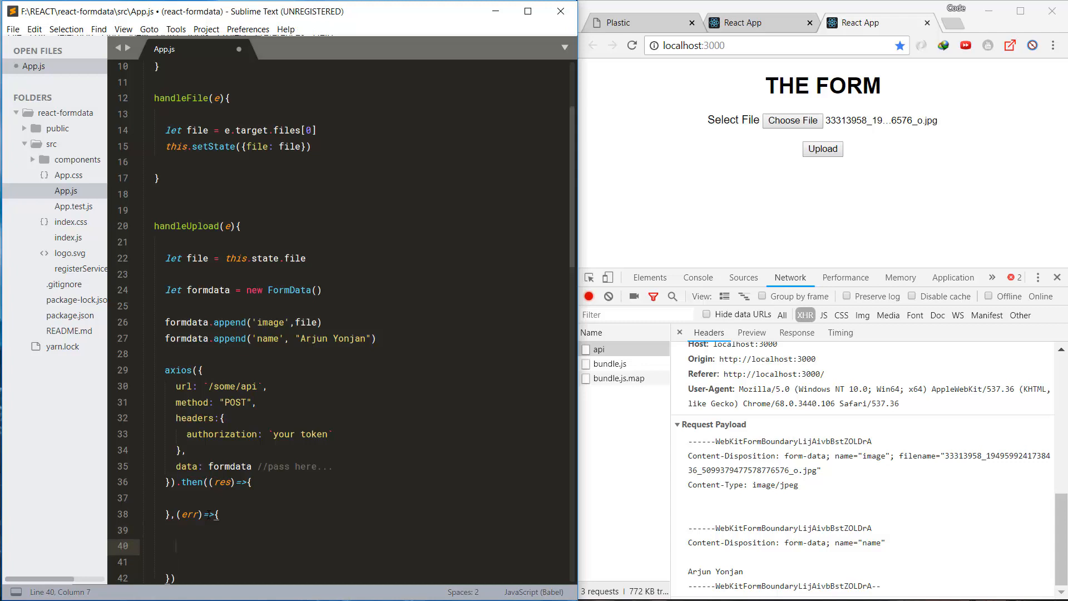
{"action": "type", "text": "//e"}
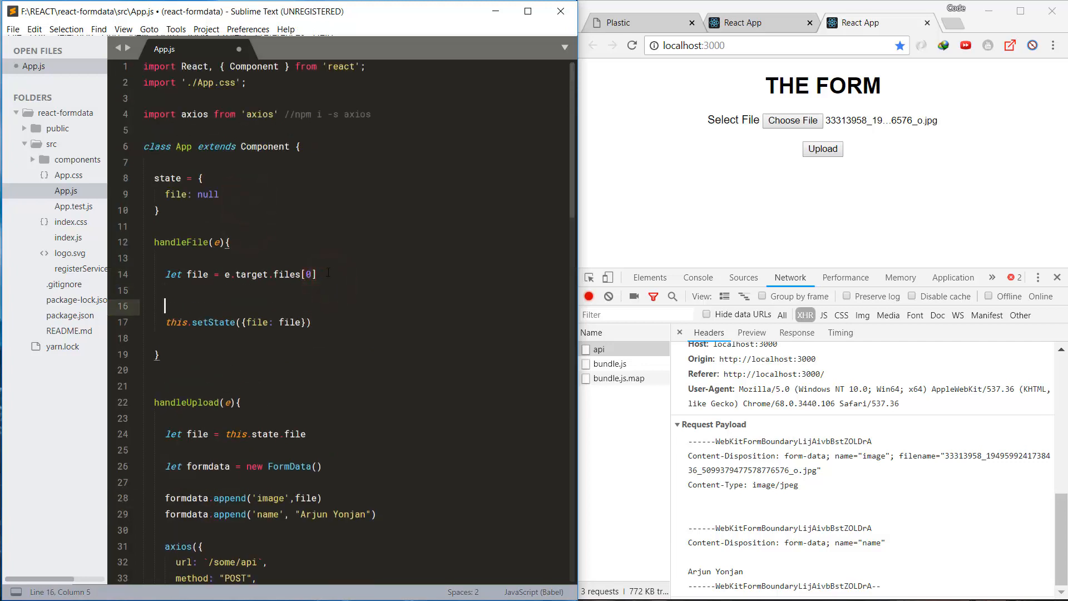
Step: Add a //for multiple files comment alongside the multiple attribute on the file input
{"action": "type", "text": "//for"}
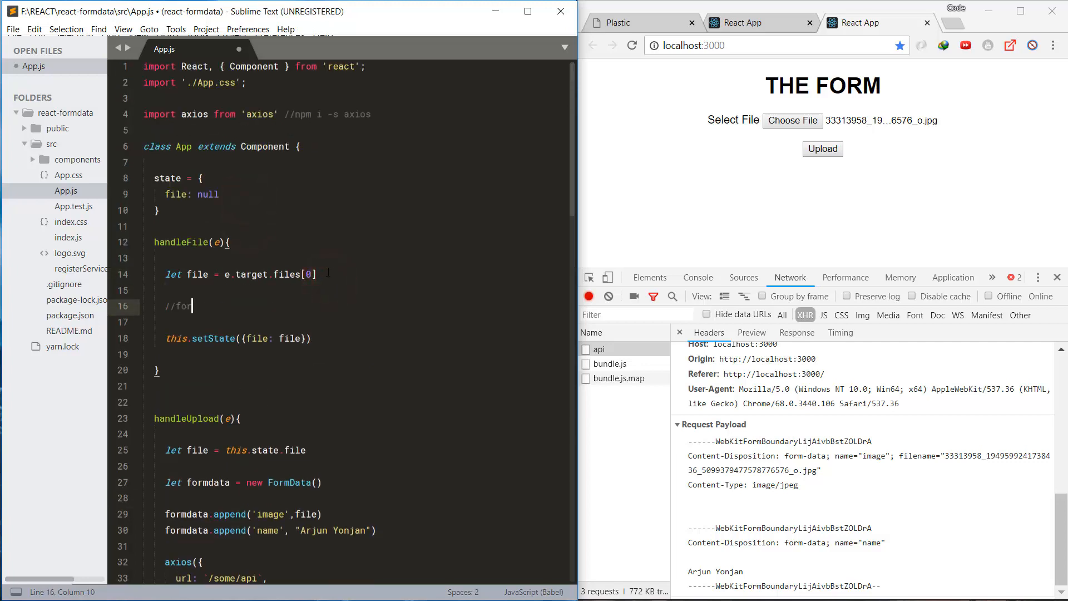
{"action": "type", "text": "multiple files"}
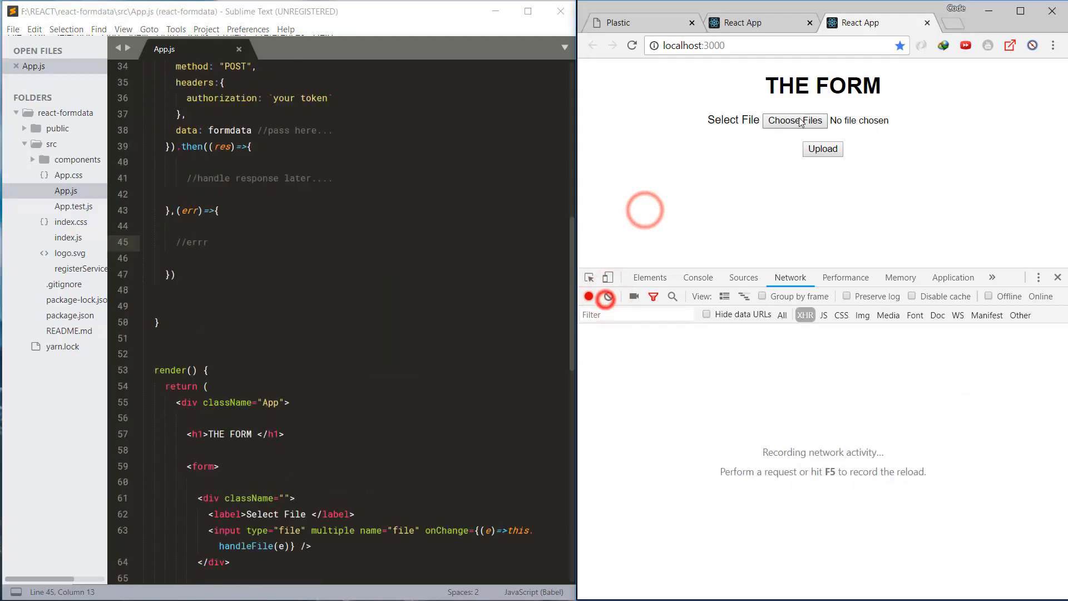
Step: Upload three images and inspect the api payload showing image as [object FileList]
{"action": "left_click", "coordinate": [794, 120]}
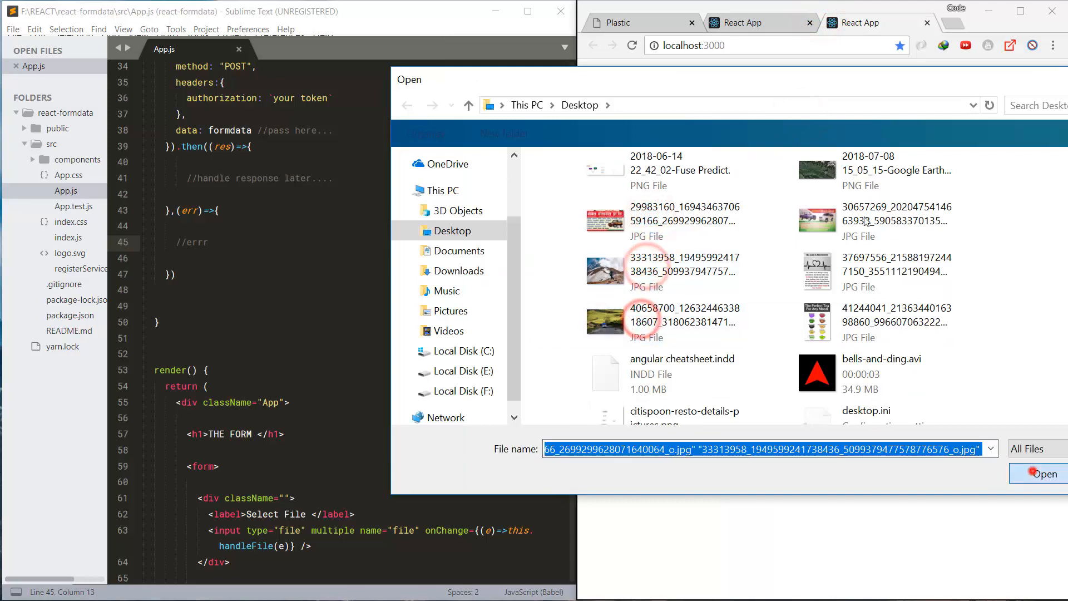
{"action": "left_click", "coordinate": [1044, 474]}
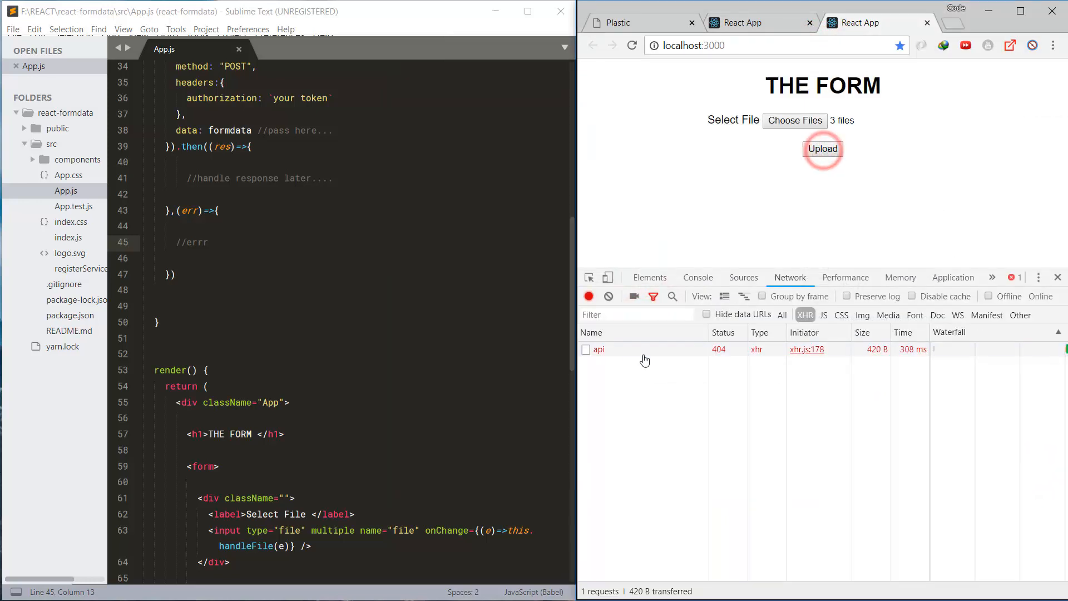
{"action": "mouse_move", "coordinate": [625, 353]}
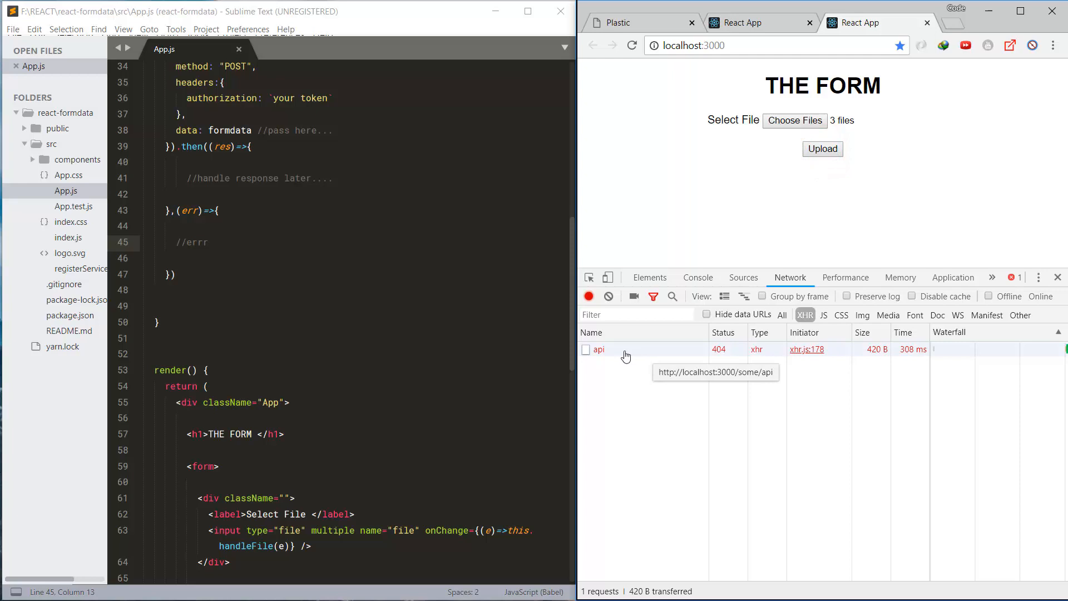
{"action": "left_click", "coordinate": [598, 349]}
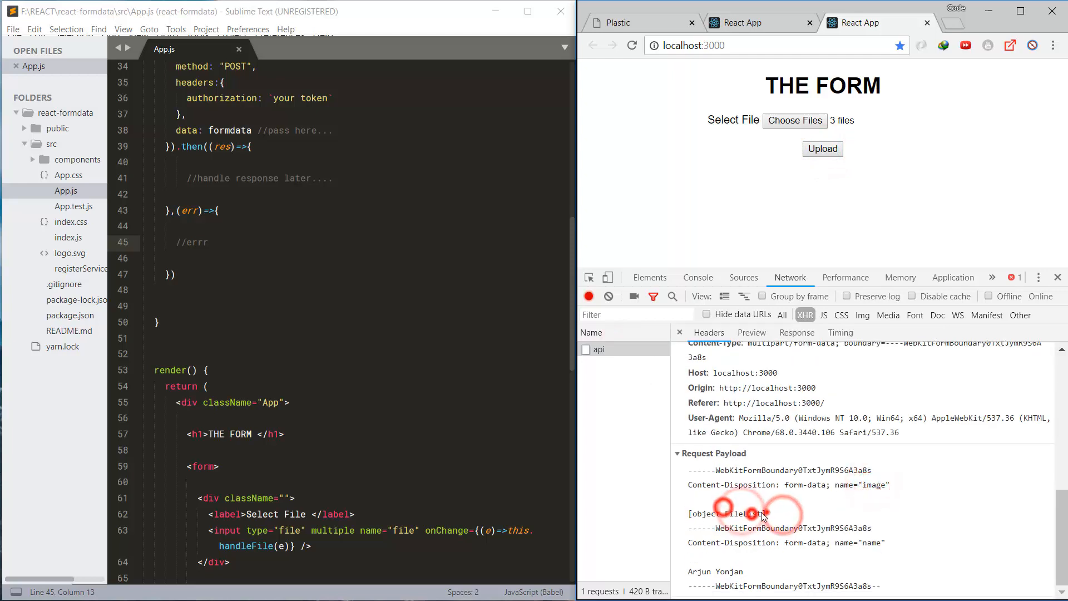
{"action": "double_click", "coordinate": [748, 514]}
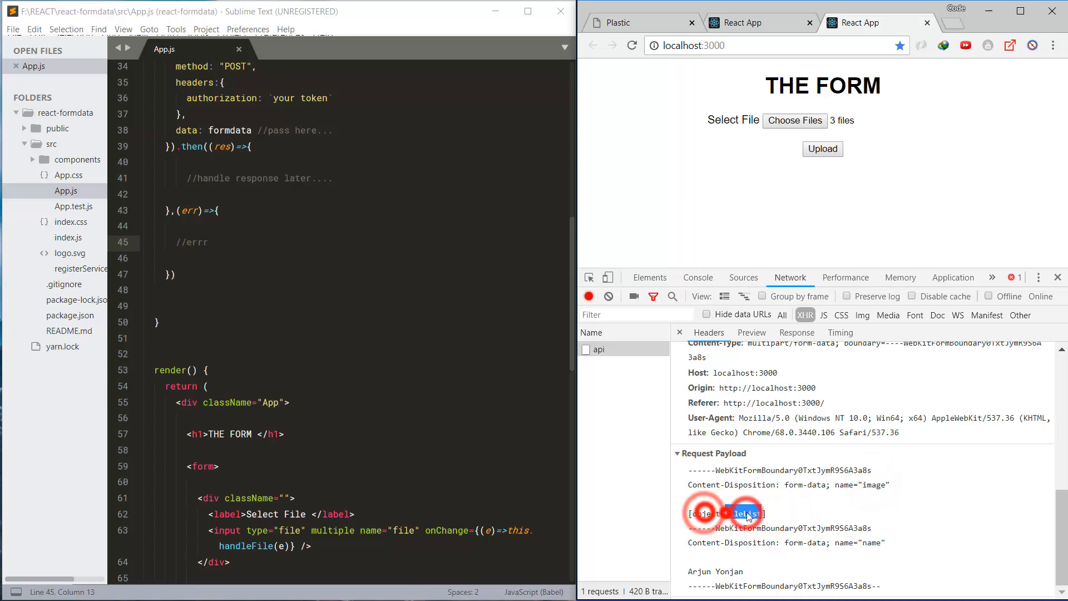
Step: Add a // thanks... comment in handleFile
{"action": "type", "text": "thank"}
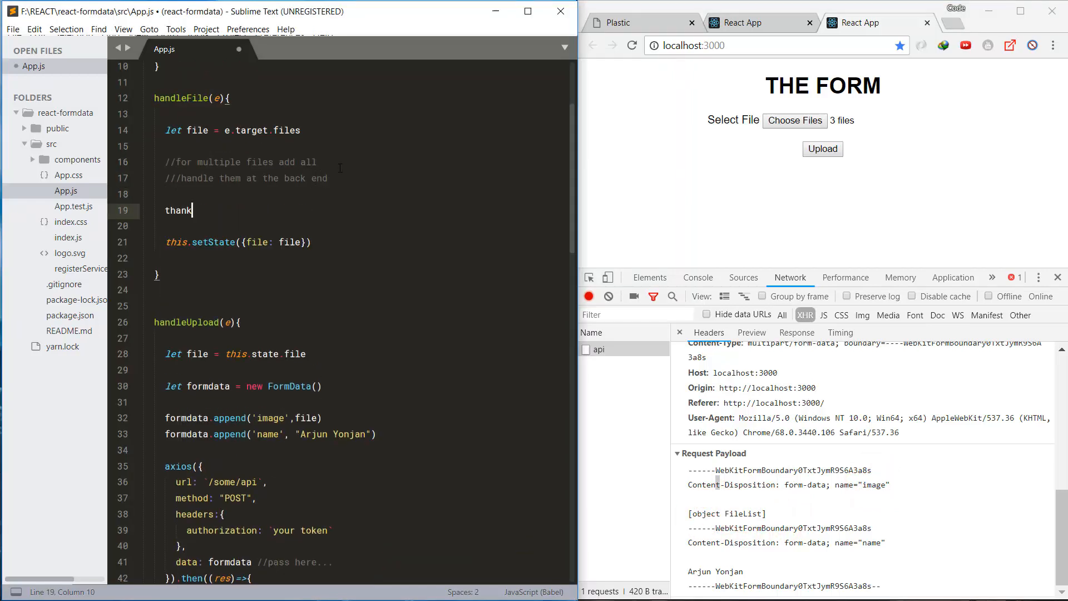
{"action": "type", "text": "// thanks...."}
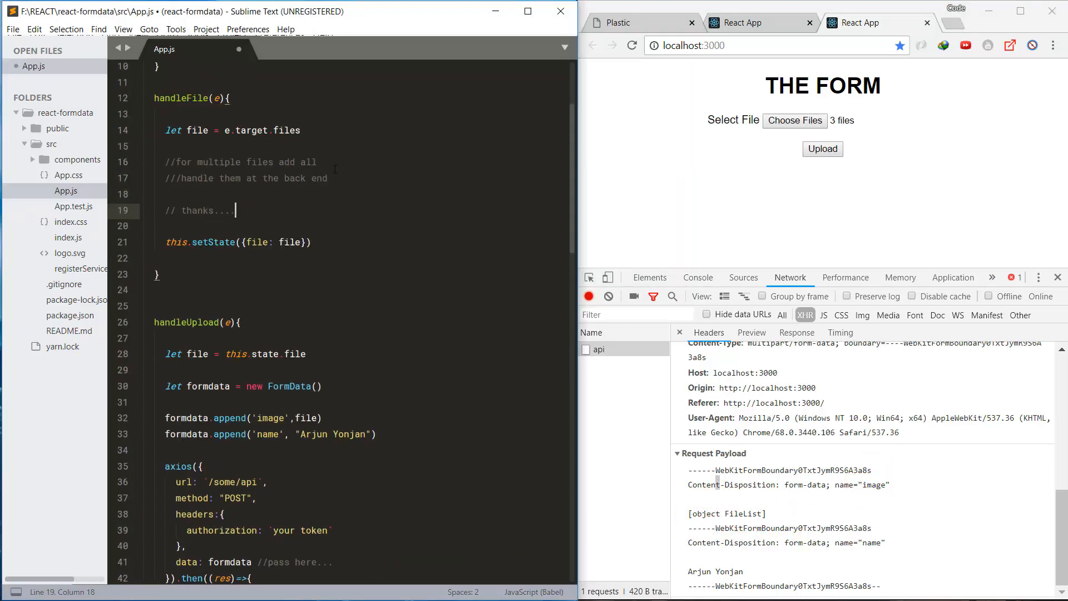